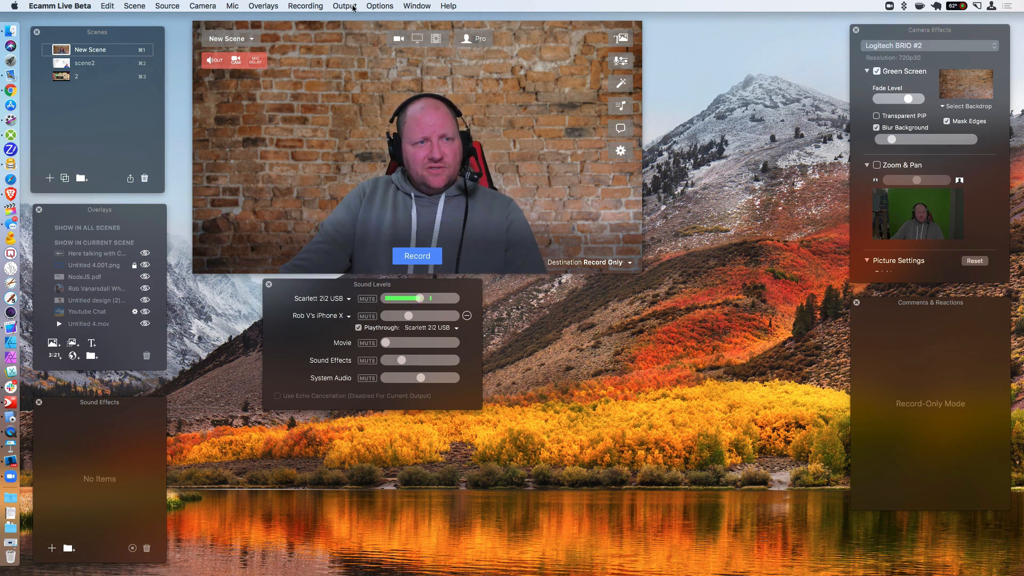
# - Open Ecamm Live's Output menu to confirm Virtual Cam is switched on
pyautogui.click(343, 6)
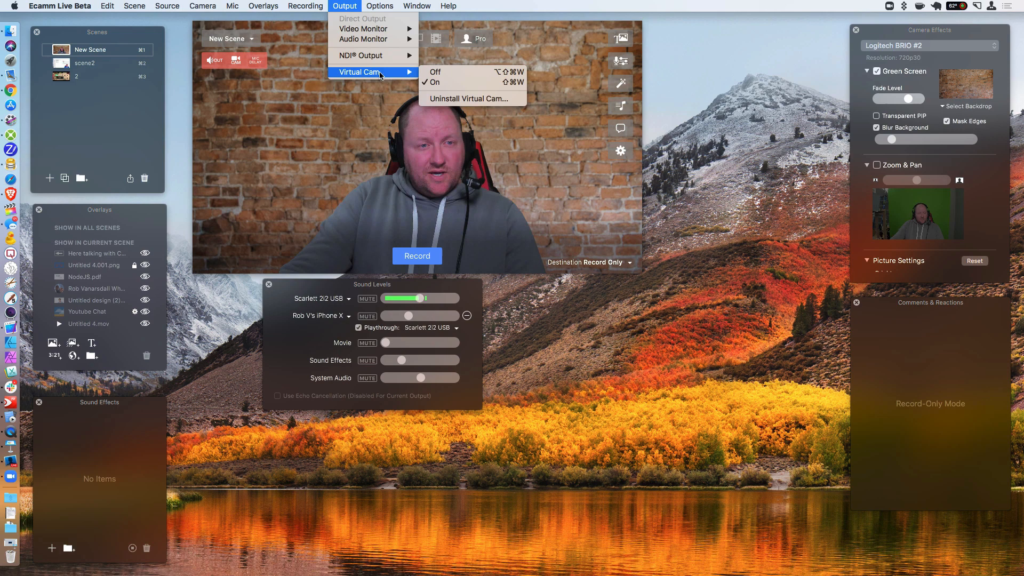
pyautogui.moveTo(471, 99)
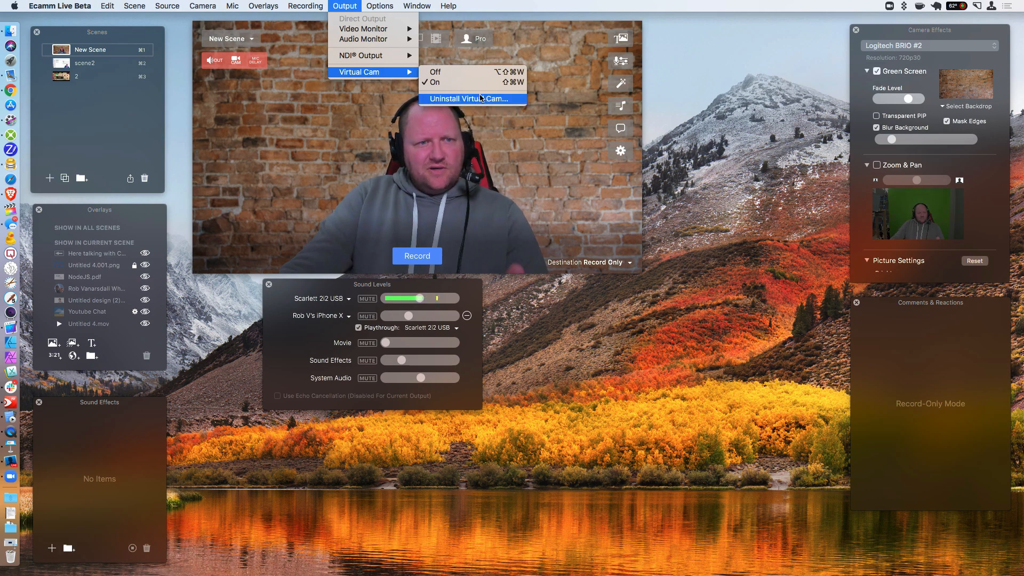
pyautogui.moveTo(467, 82)
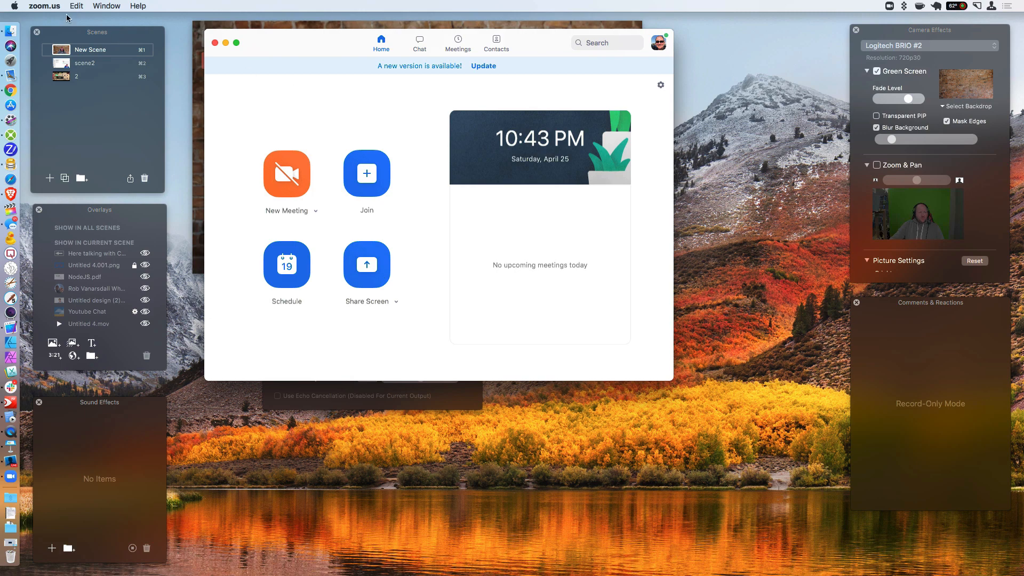
# - Set Zoom's Video camera to Ecamm Live Virtual Cam via Preferences
pyautogui.click(45, 6)
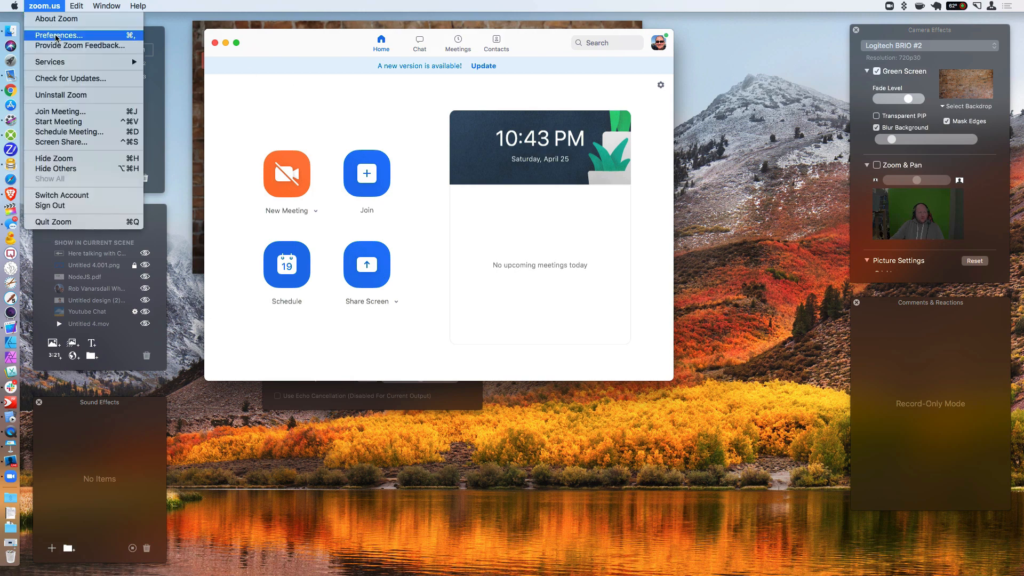
pyautogui.click(57, 36)
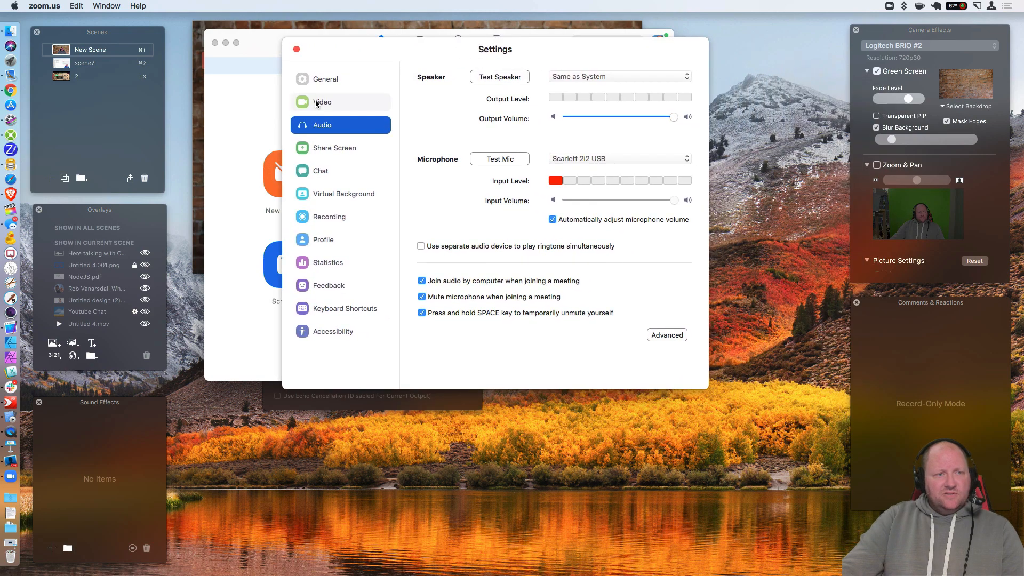
pyautogui.click(322, 102)
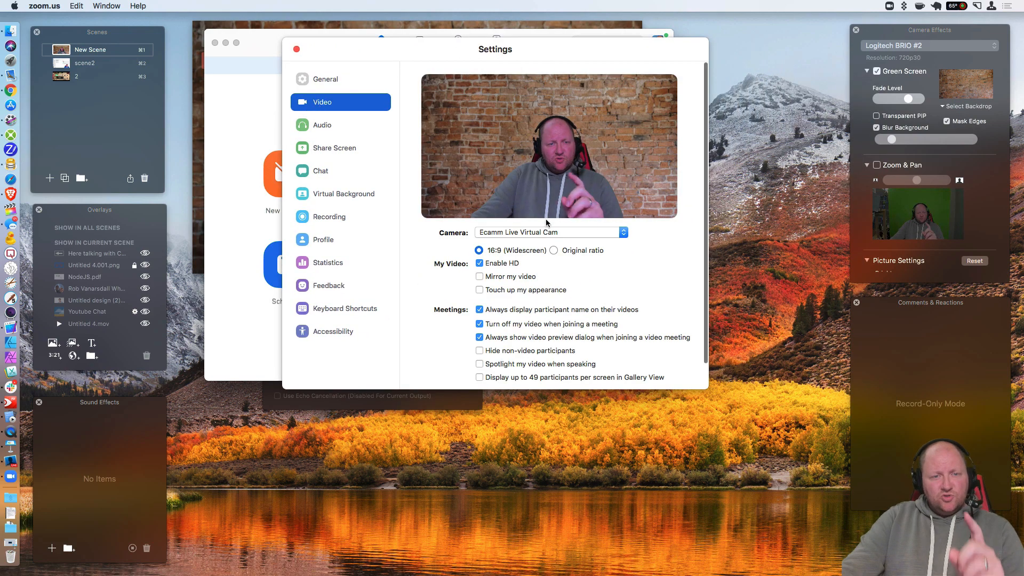
pyautogui.click(549, 232)
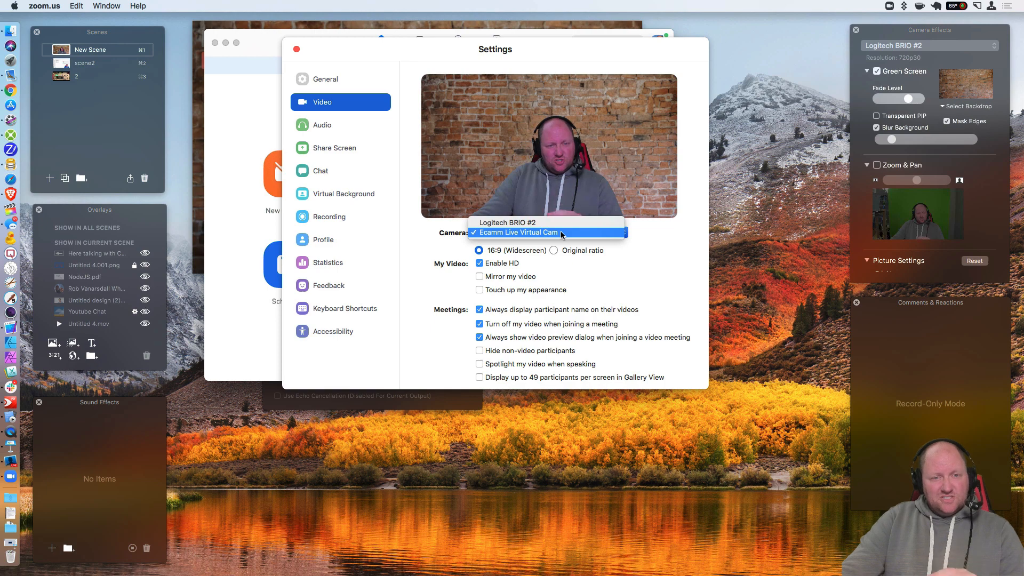
pyautogui.click(516, 232)
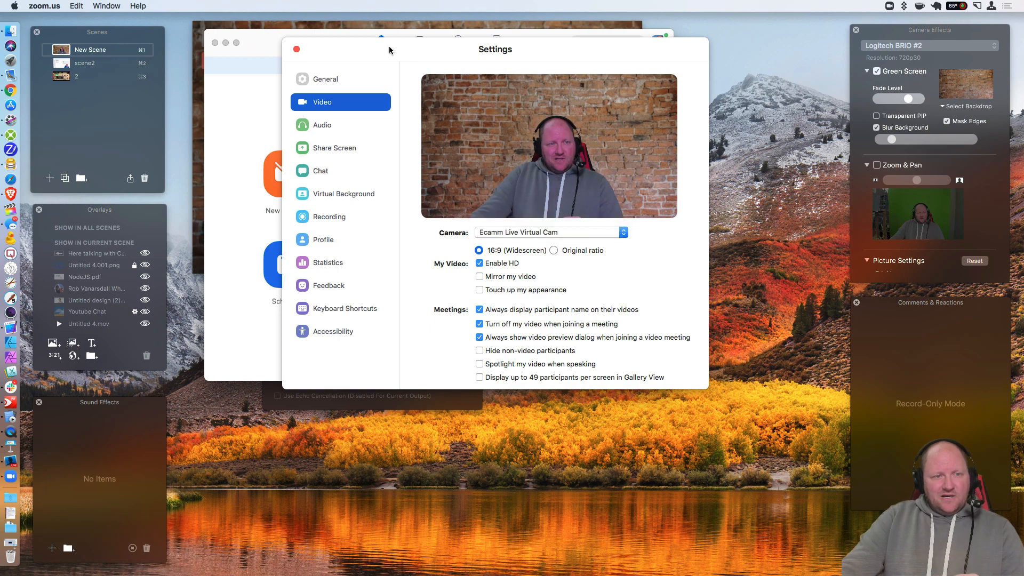
pyautogui.moveTo(321, 125)
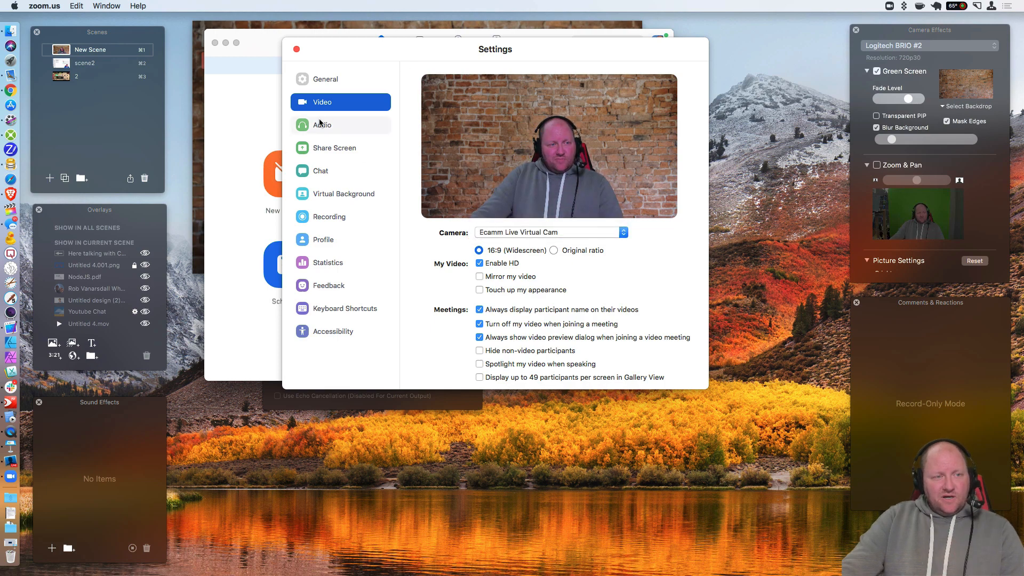
# - Open Zoom's Audio settings and keep Scarlett 2i2 USB as the microphone
pyautogui.click(322, 125)
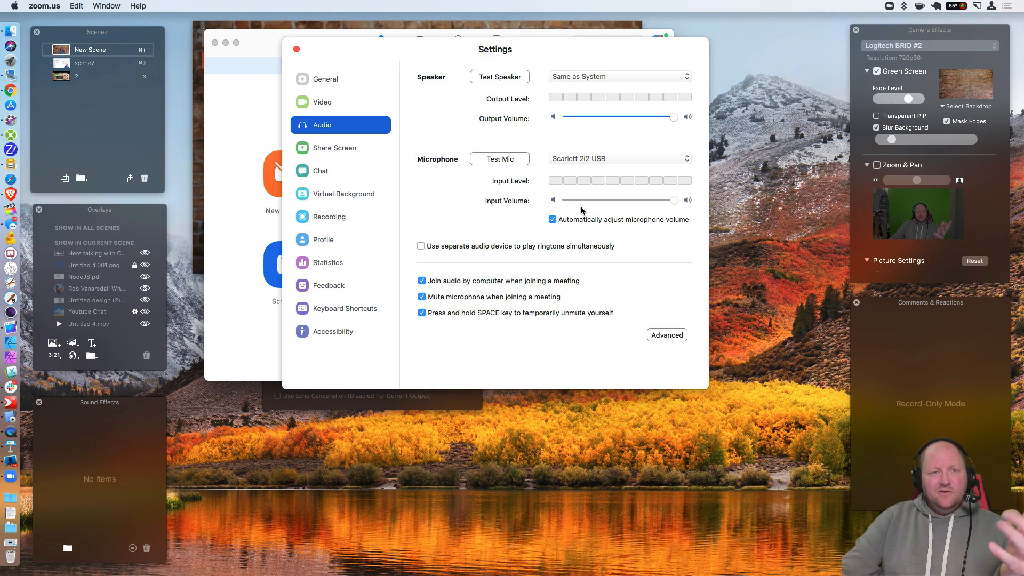
pyautogui.click(499, 158)
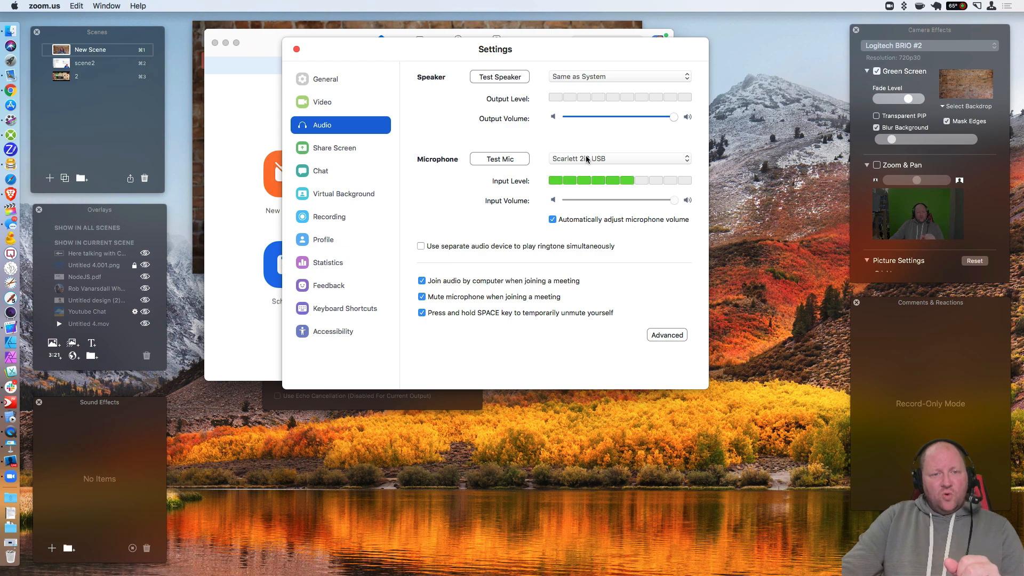
pyautogui.click(618, 159)
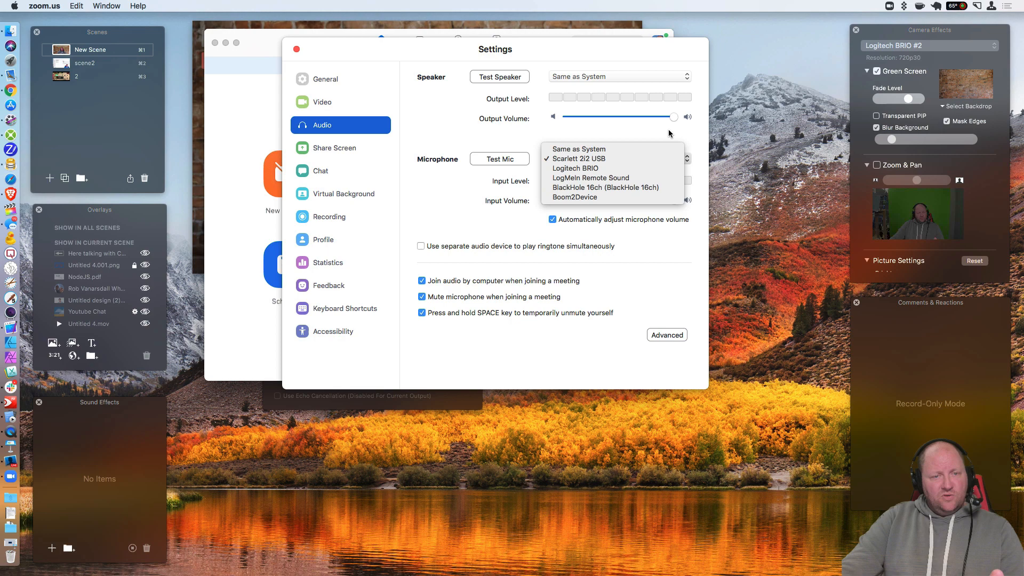
pyautogui.click(577, 159)
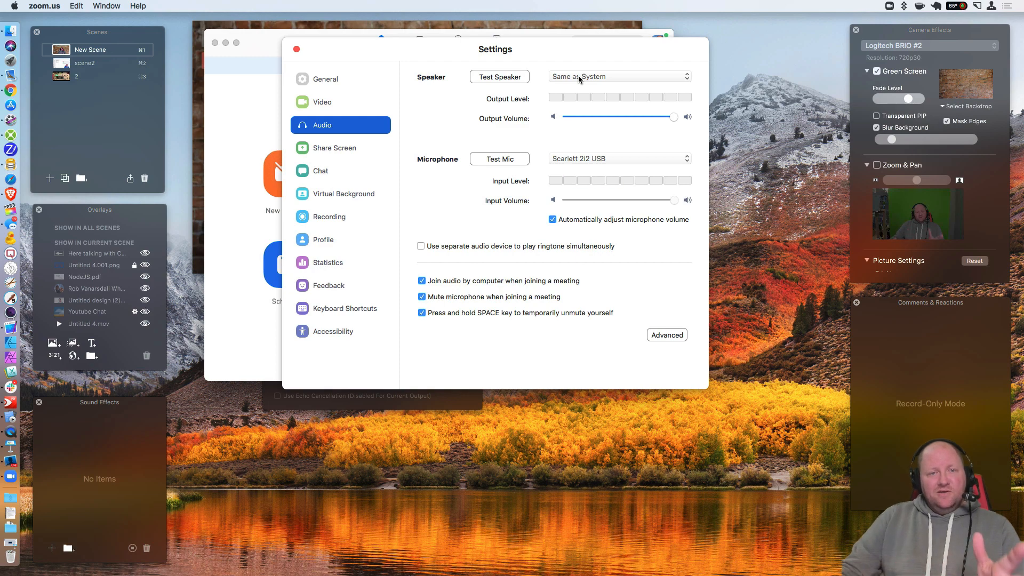
# - Check the Speaker dropdown, leaving Same as System selected
pyautogui.click(616, 76)
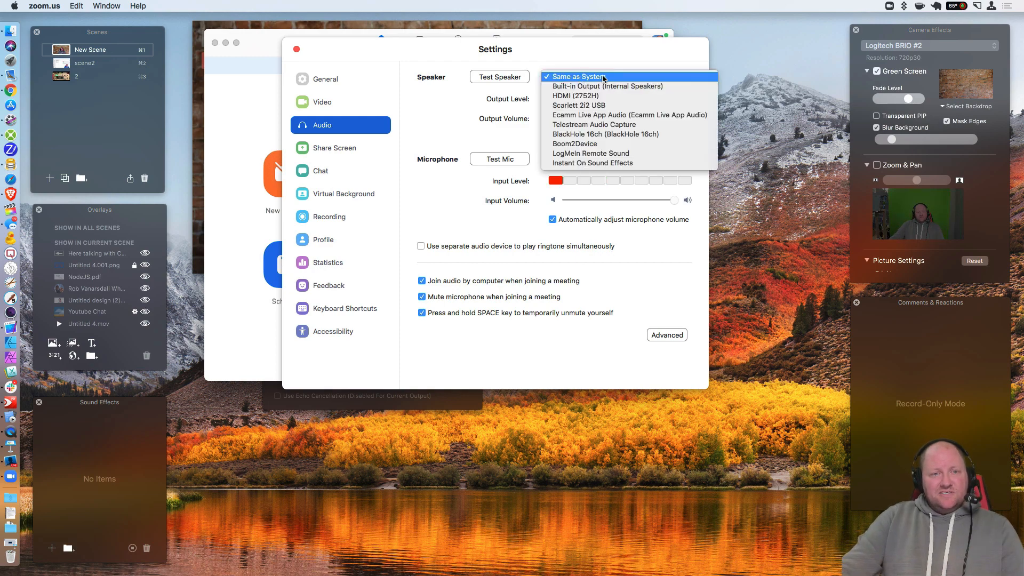
pyautogui.moveTo(621, 79)
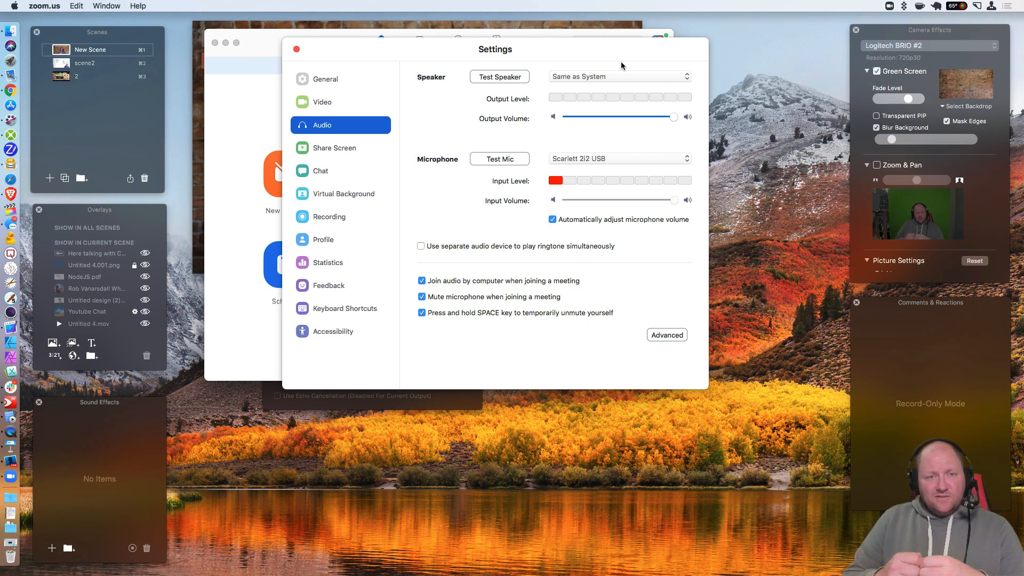
pyautogui.moveTo(607, 73)
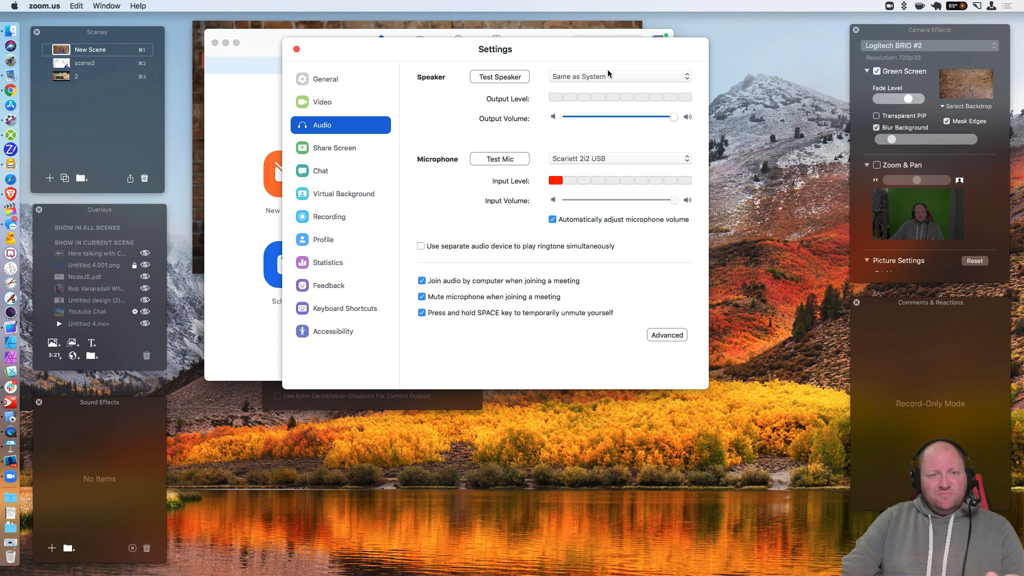
pyautogui.click(617, 76)
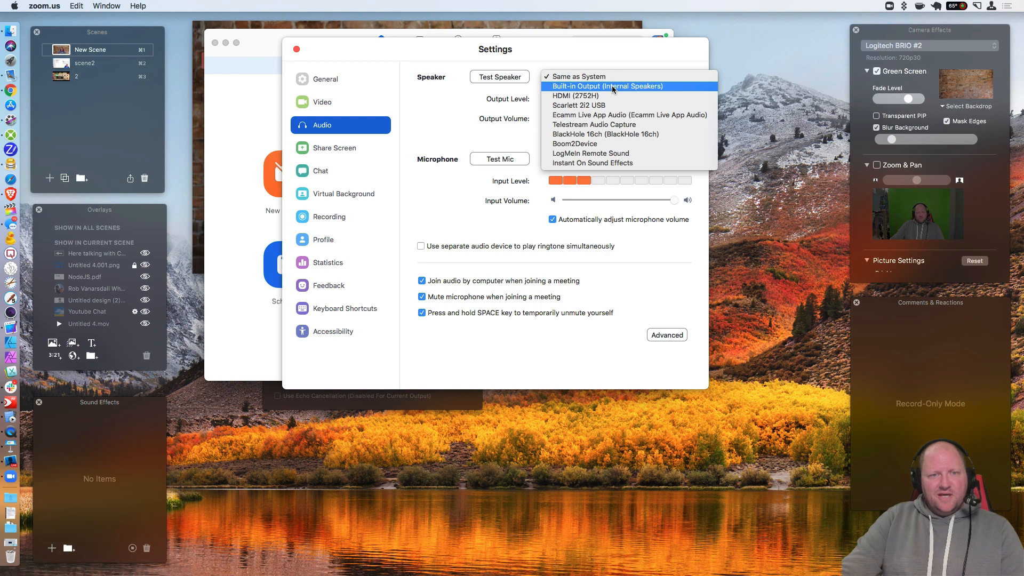
pyautogui.moveTo(610, 77)
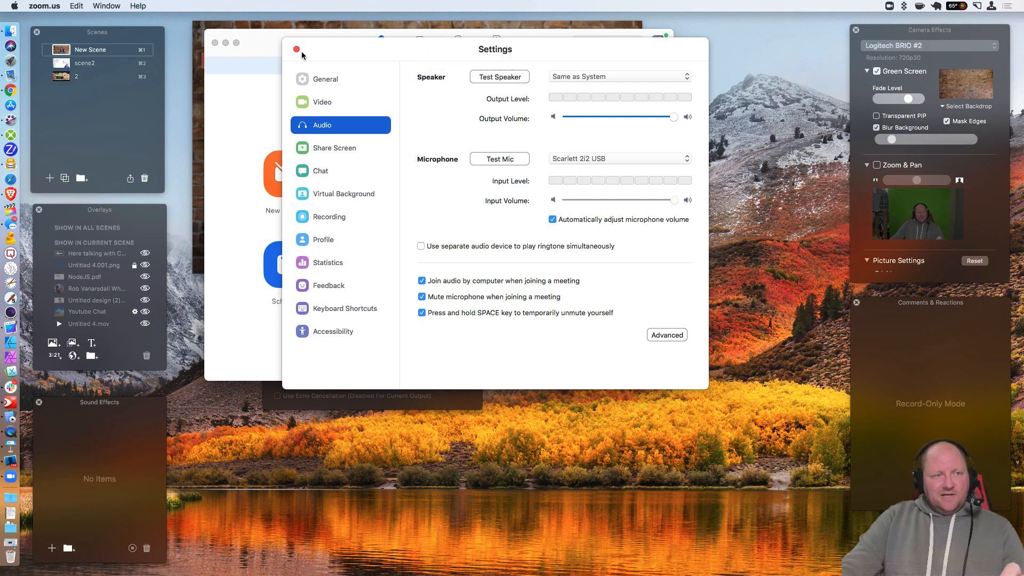
# - Close Zoom Settings and drag Ecamm's Sound Levels panel below the Zoom window
pyautogui.click(301, 53)
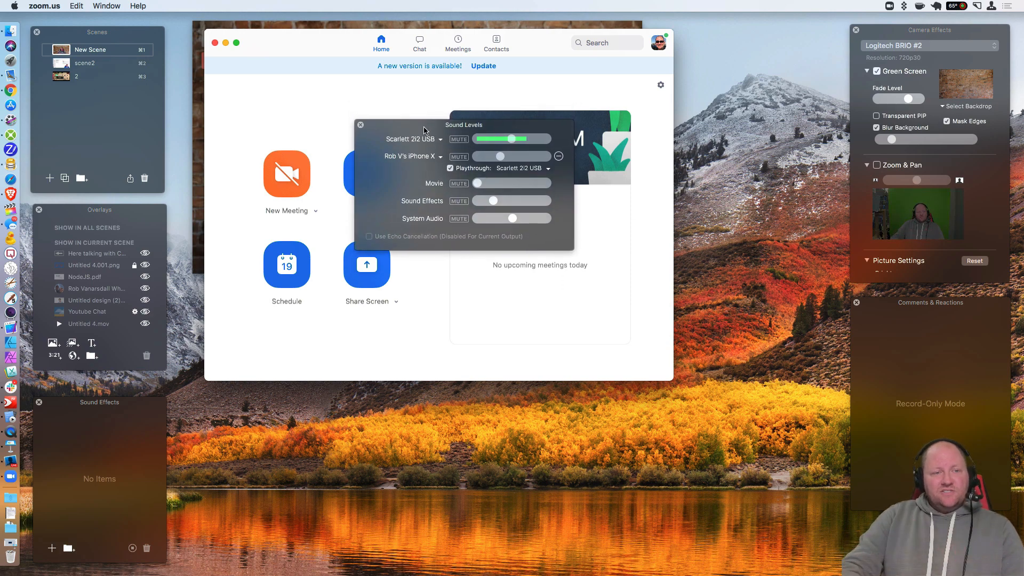
pyautogui.moveTo(463, 125); pyautogui.dragTo(512, 386)
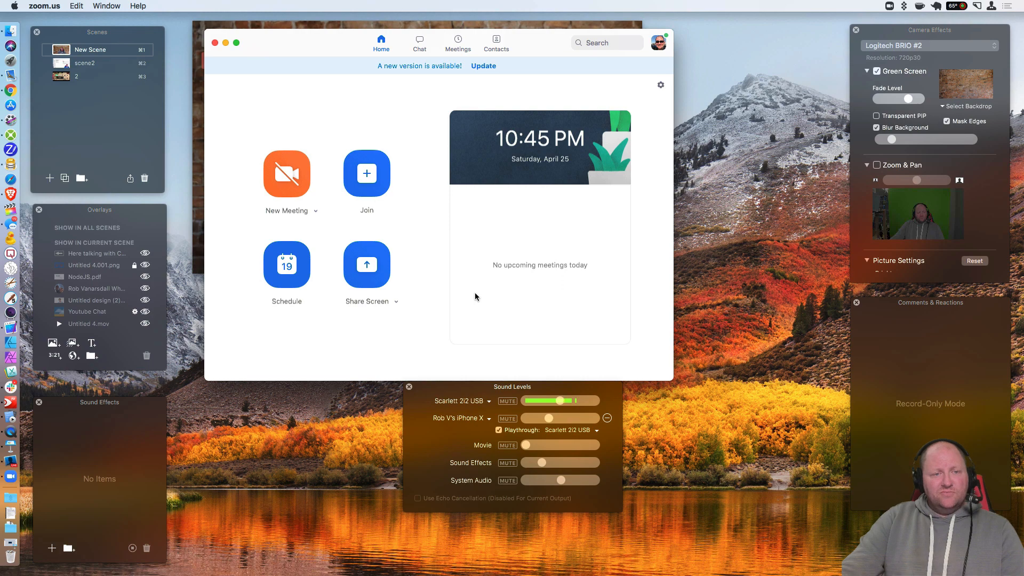
pyautogui.moveTo(537, 296)
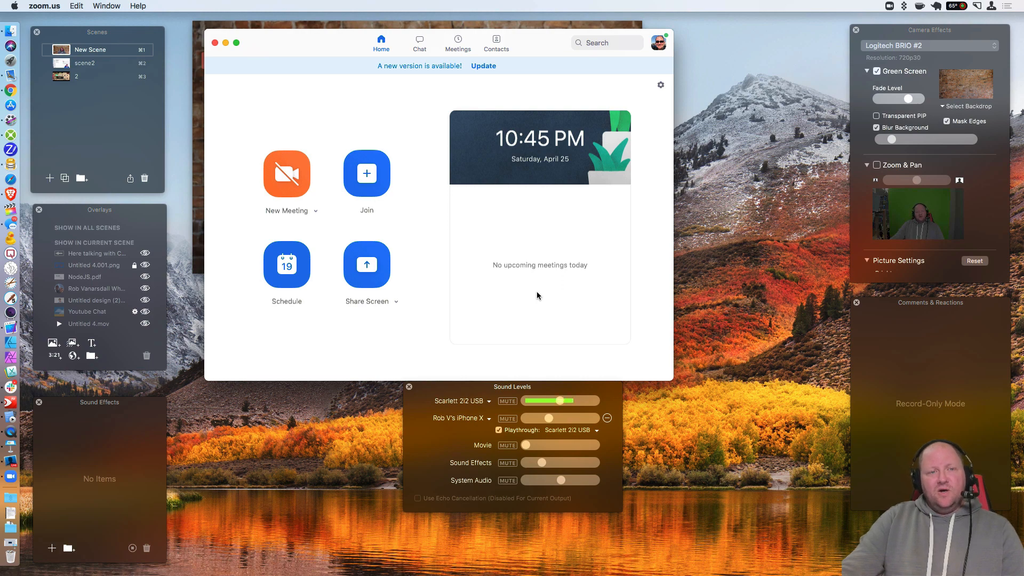